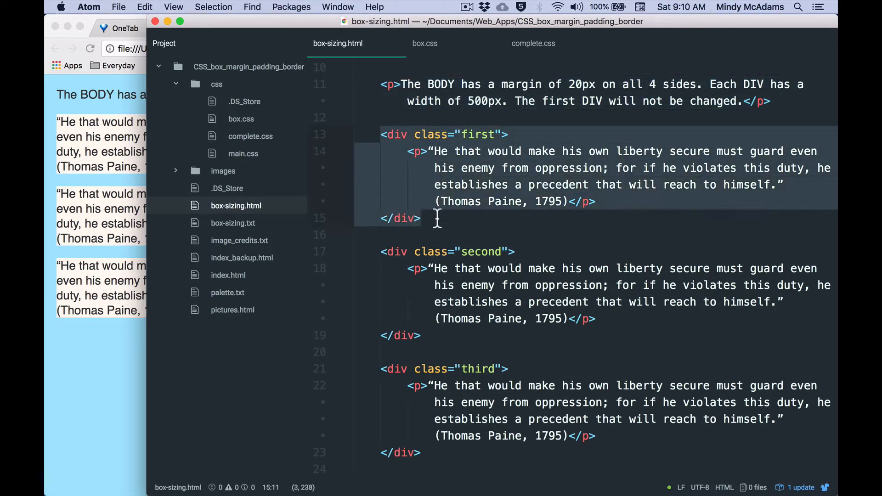
- Bring up box.css and review the div rule's zero margin and padding and the .second rule's declarations
{"action": "left_click", "coordinate": [435, 335]}
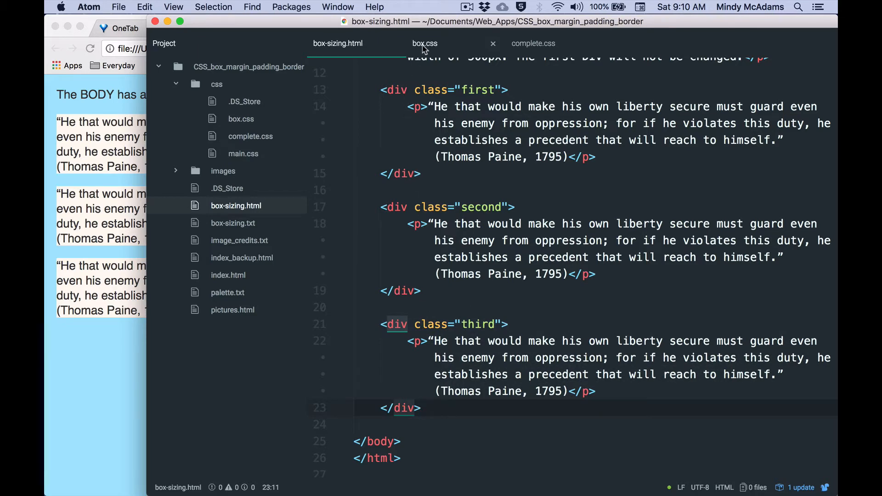
{"action": "left_click", "coordinate": [424, 44]}
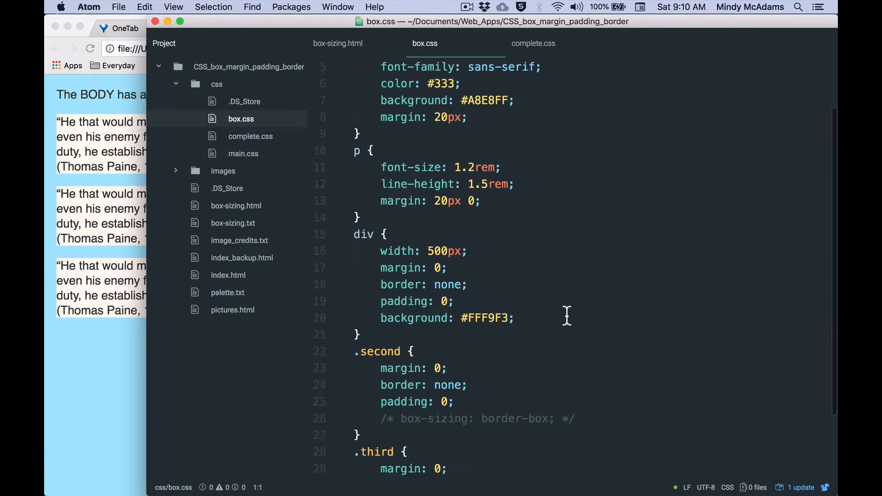
{"action": "scroll", "scroll_direction": "down", "scroll_amount": 3}
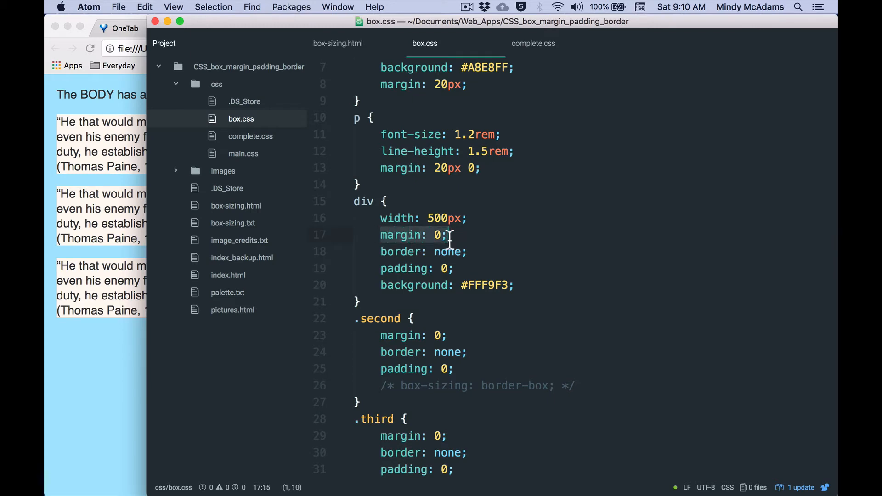
{"action": "left_click", "coordinate": [470, 251]}
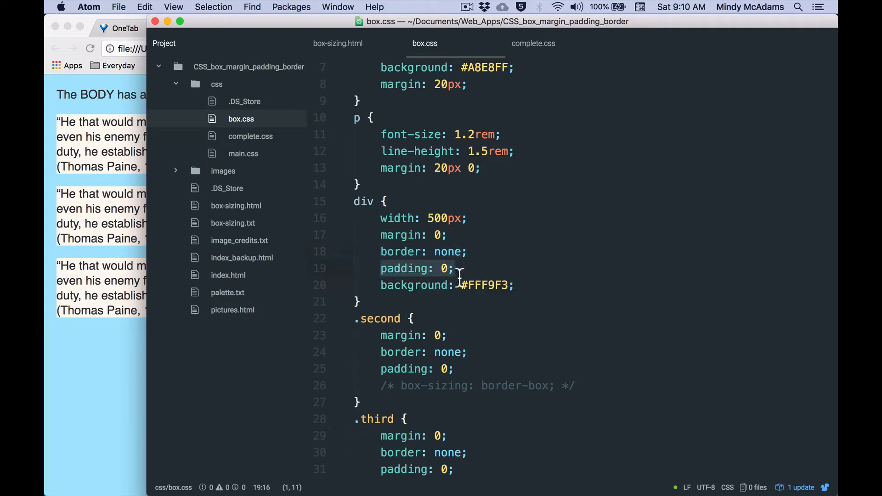
{"action": "left_click", "coordinate": [455, 268]}
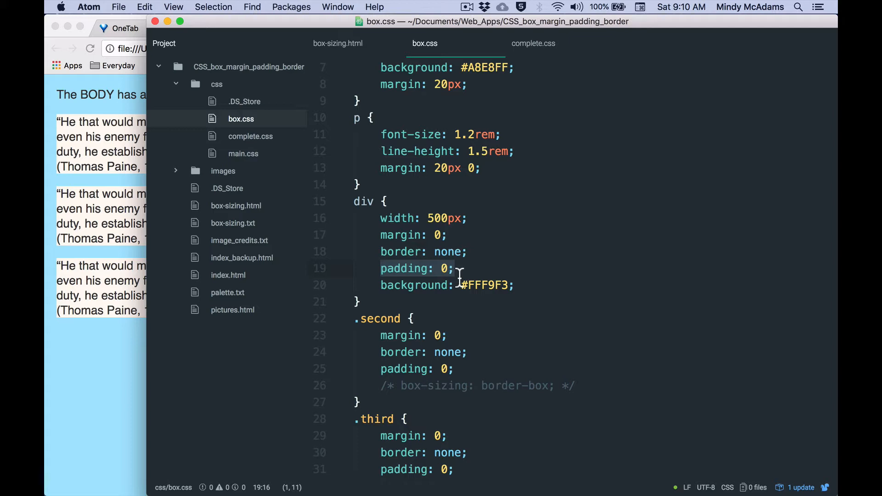
{"action": "mouse_move", "coordinate": [499, 360]}
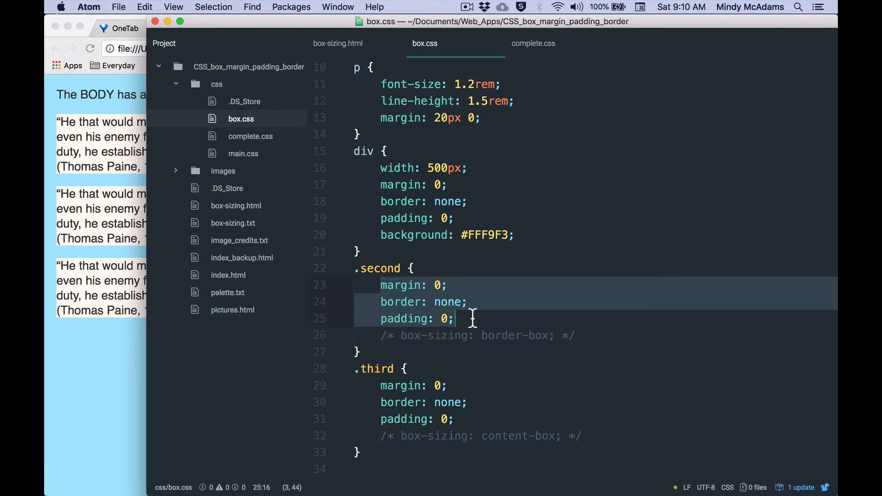
{"action": "left_click", "coordinate": [466, 403]}
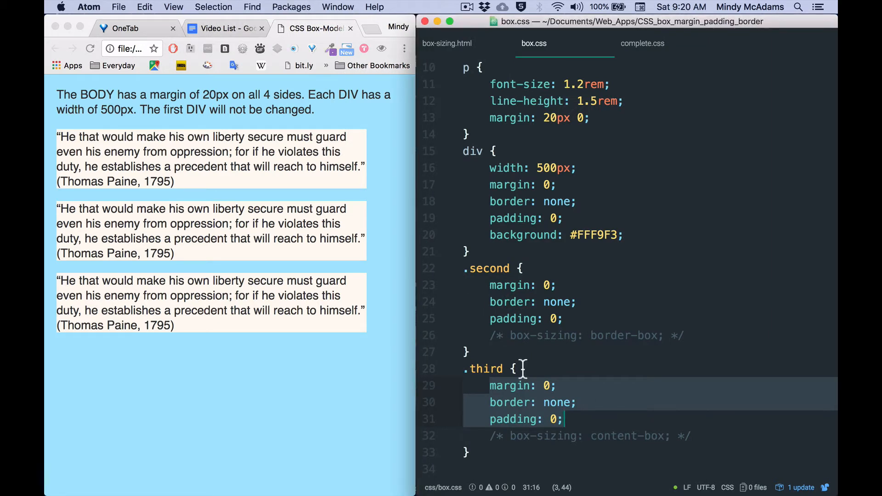
- Change the .second rule's padding from 0 to 40px and reload Chrome to see the wider box
{"action": "left_click", "coordinate": [557, 319]}
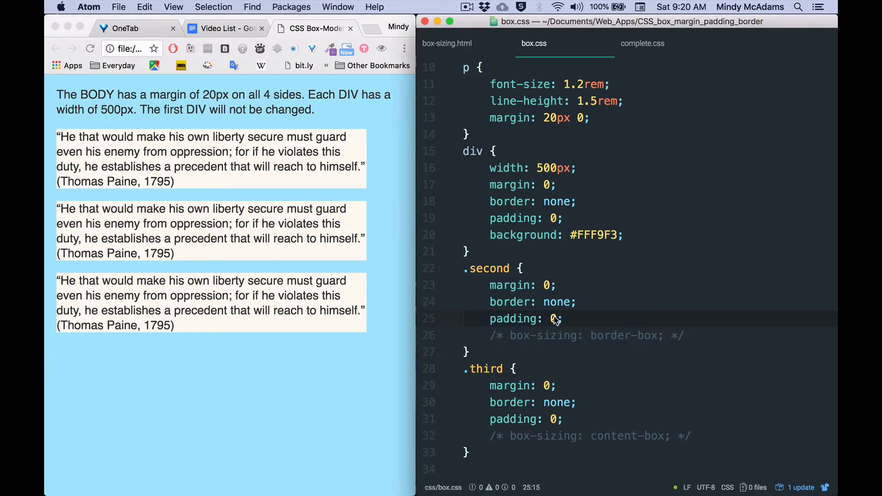
{"action": "key", "text": "Backspace"}
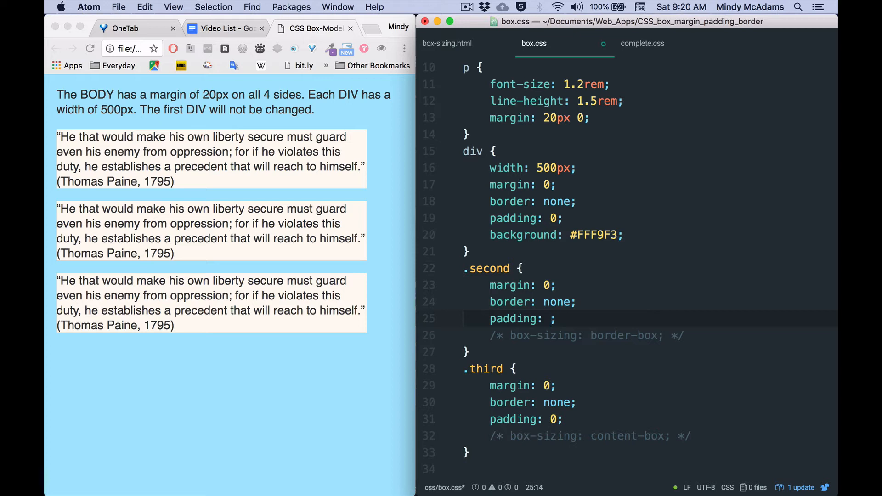
{"action": "type", "text": "40px"}
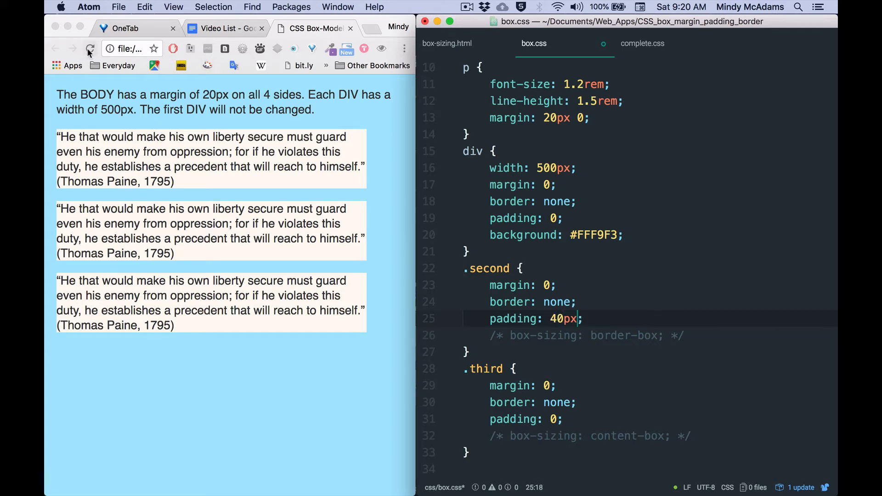
{"action": "left_click", "coordinate": [90, 48]}
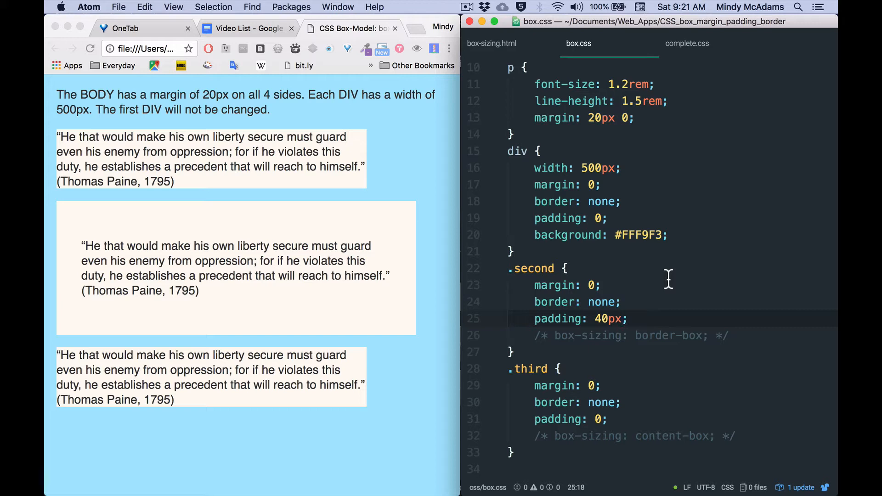
{"action": "left_click", "coordinate": [536, 168]}
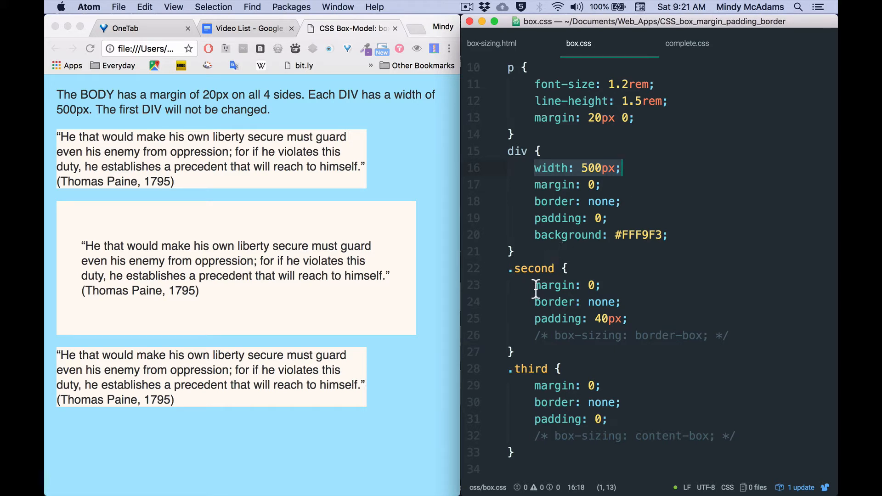
- Select the .second border value to replace it with 15px solid #B29A7F
{"action": "left_click_drag", "start_coordinate": [534, 285], "coordinate": [626, 319]}
{"action": "type", "text": "15px solid #B29A7F"}
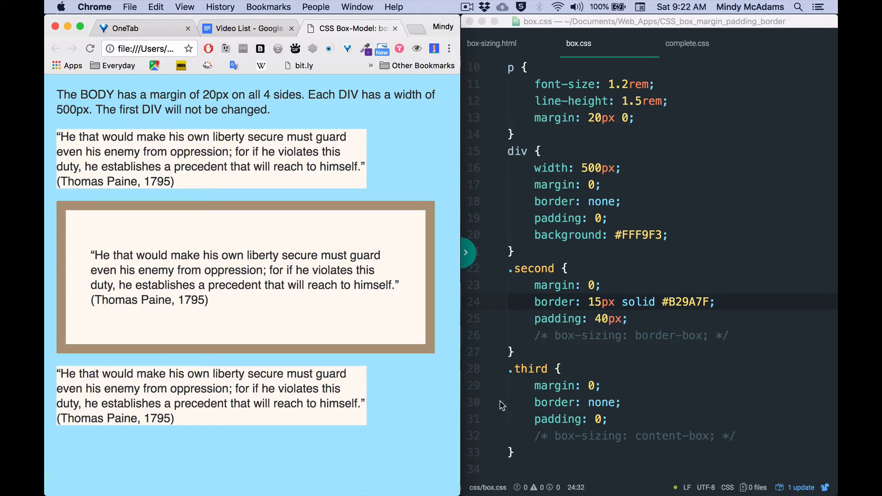
{"action": "mouse_move", "coordinate": [545, 343]}
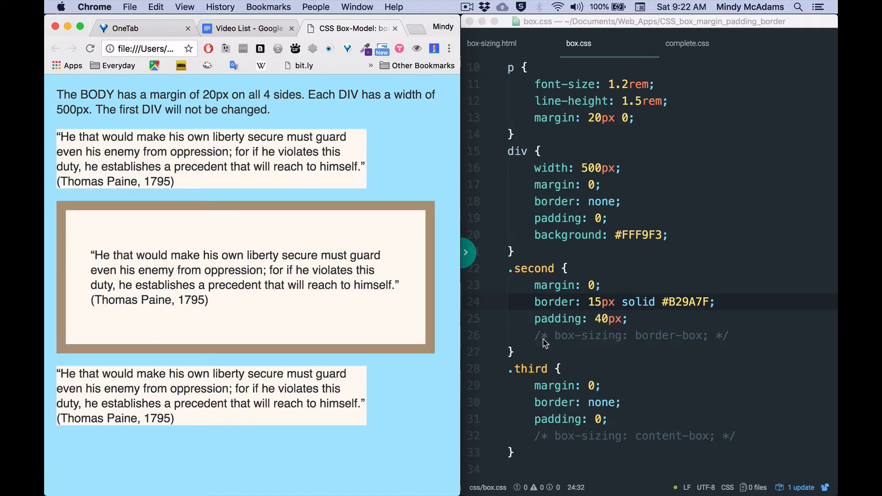
{"action": "left_click", "coordinate": [587, 285]}
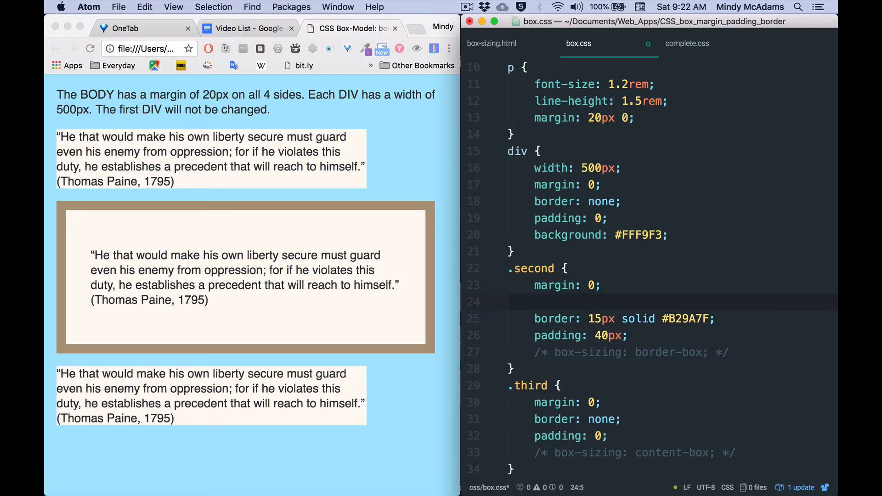
{"action": "type", "text": "margin-le"}
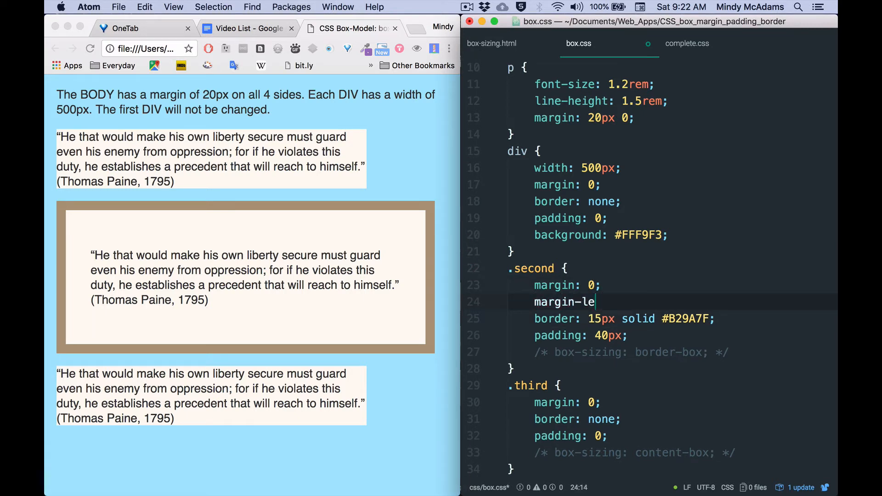
{"action": "type", "text": "ft: 4"}
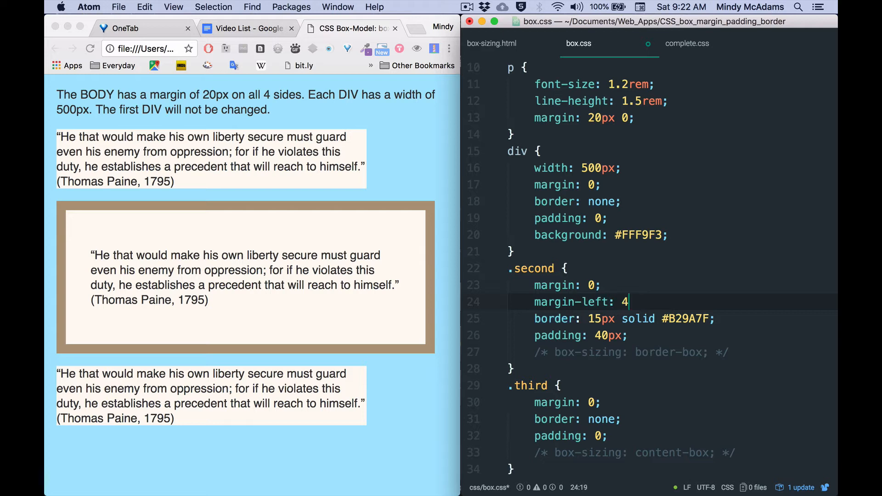
{"action": "type", "text": "0px"}
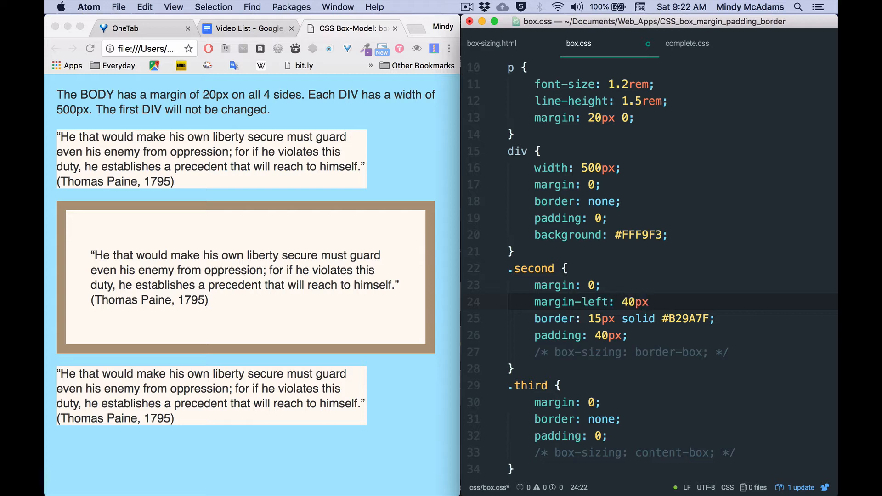
{"action": "type", "text": ";"}
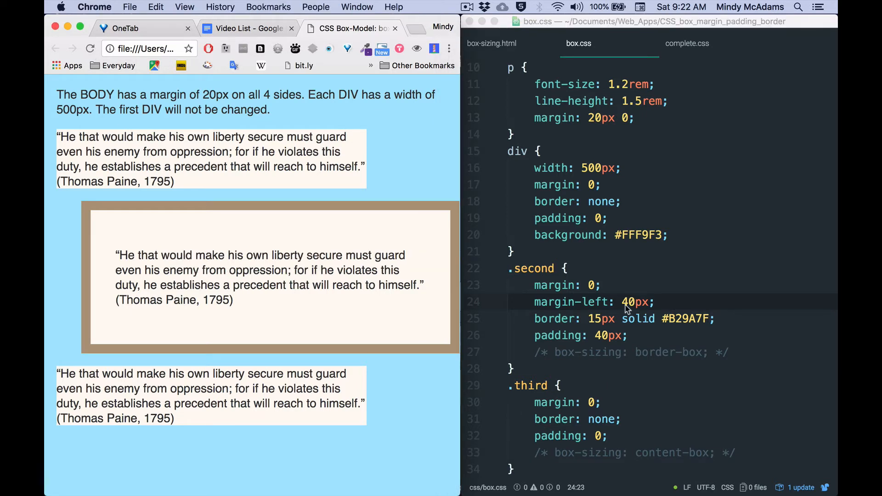
{"action": "left_click", "coordinate": [630, 302]}
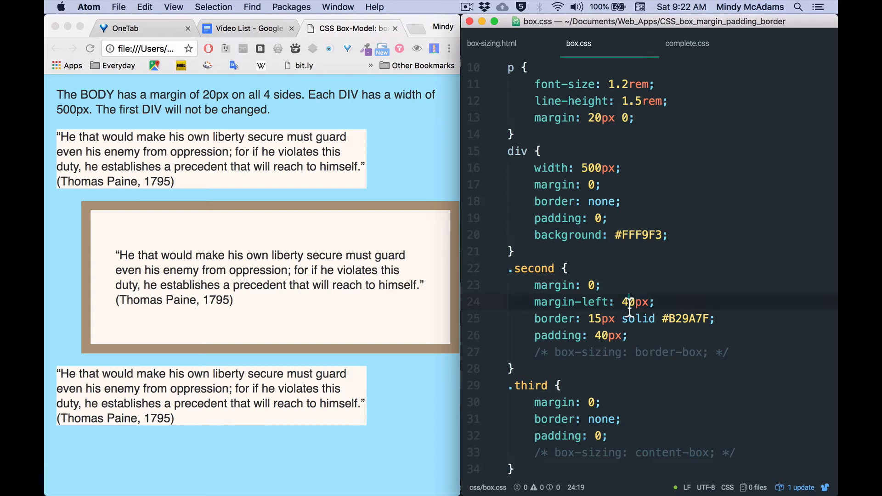
{"action": "type", "text": "80"}
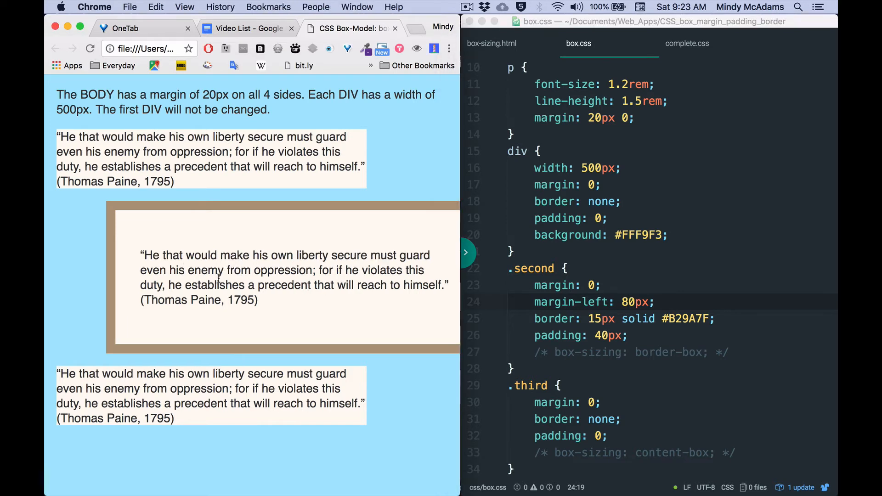
{"action": "mouse_move", "coordinate": [409, 312]}
{"action": "type", "text": "-12"}
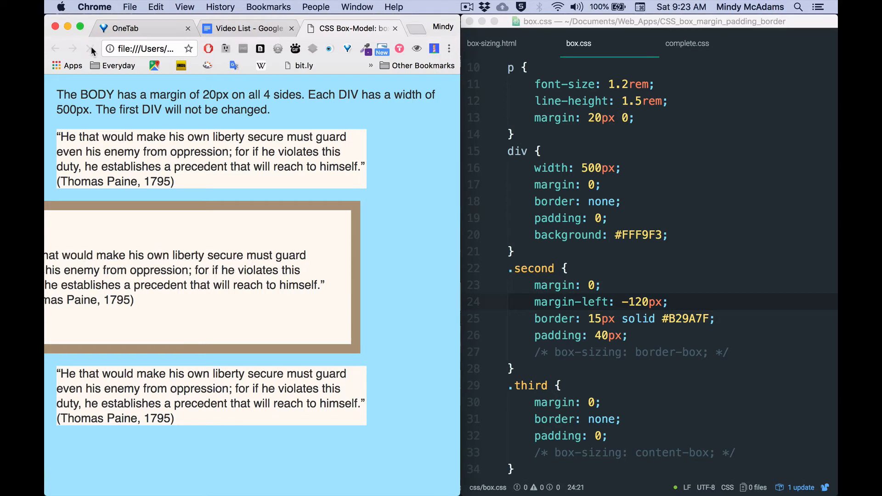
{"action": "left_click", "coordinate": [667, 302]}
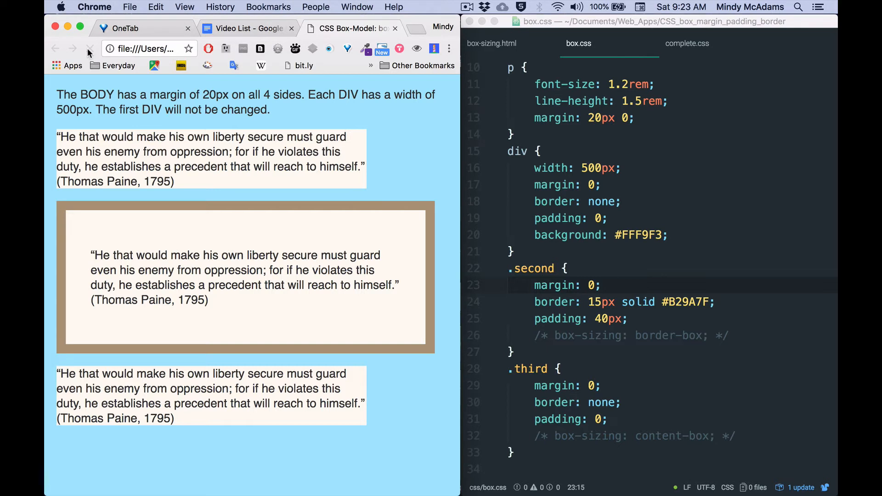
{"action": "mouse_move", "coordinate": [89, 48]}
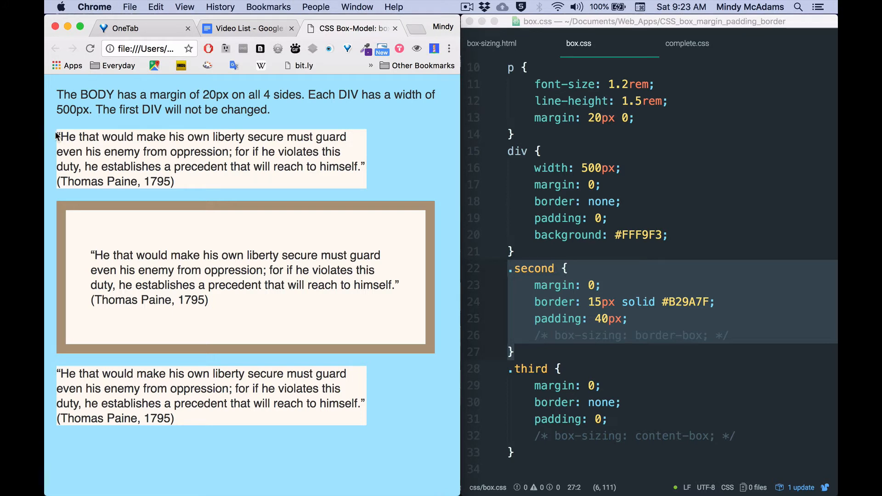
{"action": "left_click_drag", "start_coordinate": [57, 136], "coordinate": [174, 181]}
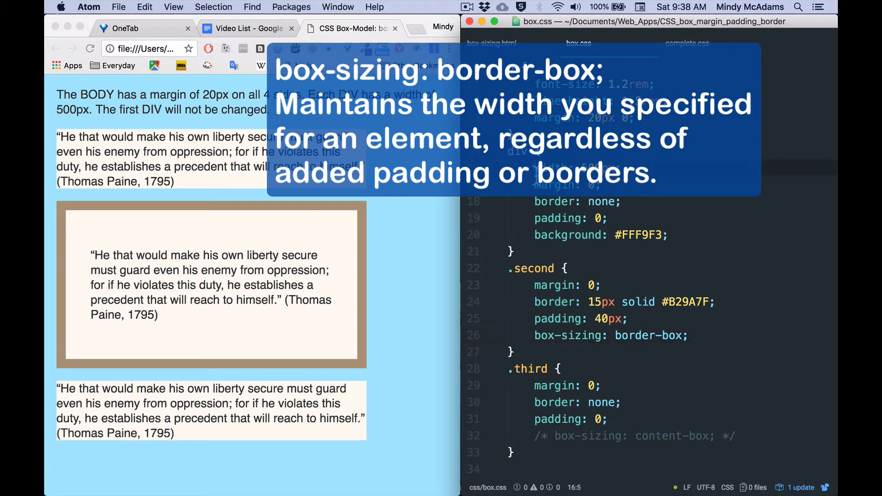
- Remove the leftover */ so .third's box-sizing: content-box declaration becomes active
{"action": "left_click", "coordinate": [699, 302]}
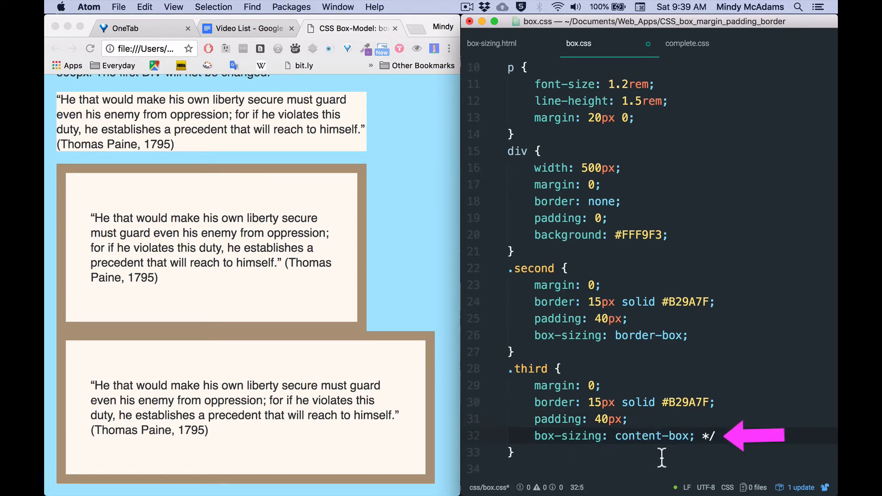
{"action": "key", "text": "Backspace"}
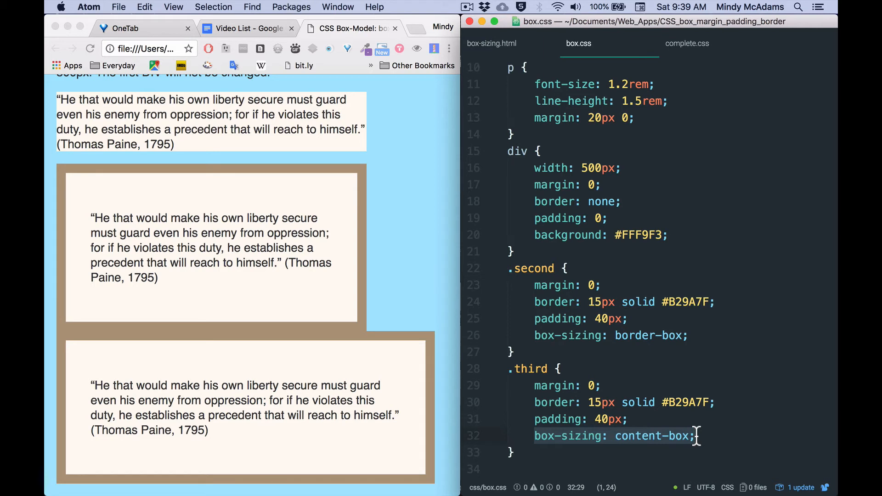
{"action": "left_click", "coordinate": [539, 335]}
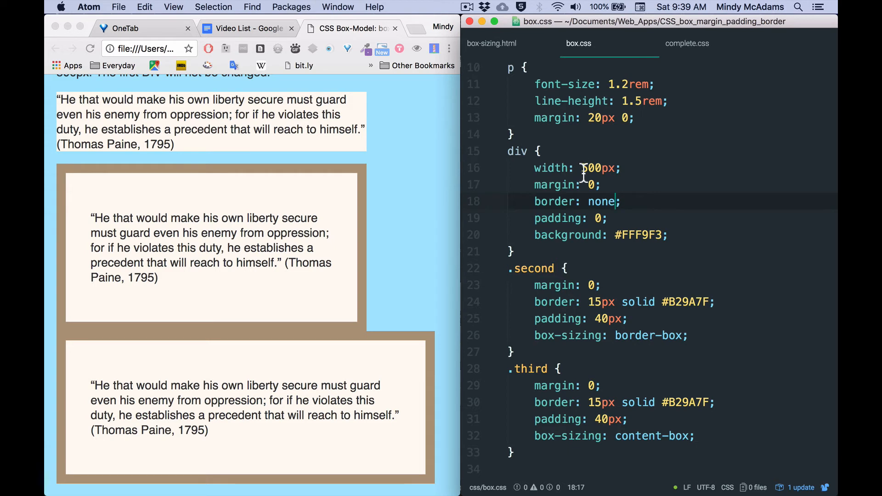
- Replace the div rule's 500px width with 75%
{"action": "double_click", "coordinate": [597, 167]}
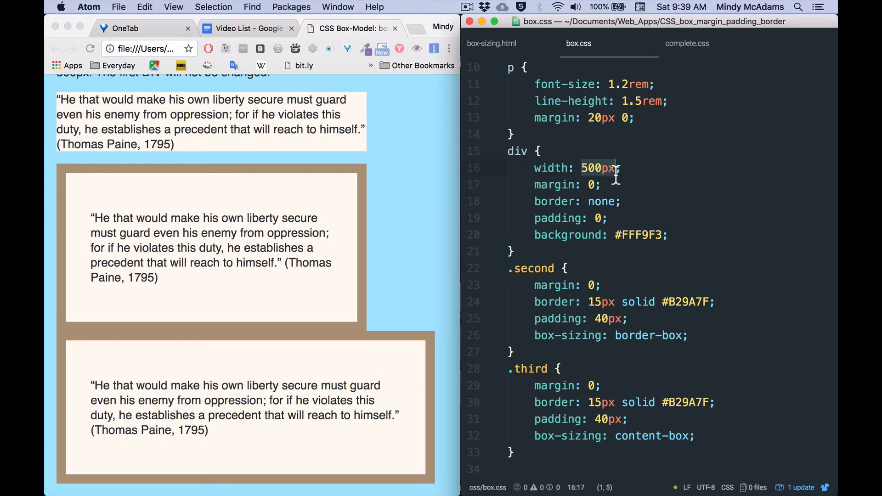
{"action": "type", "text": "7"}
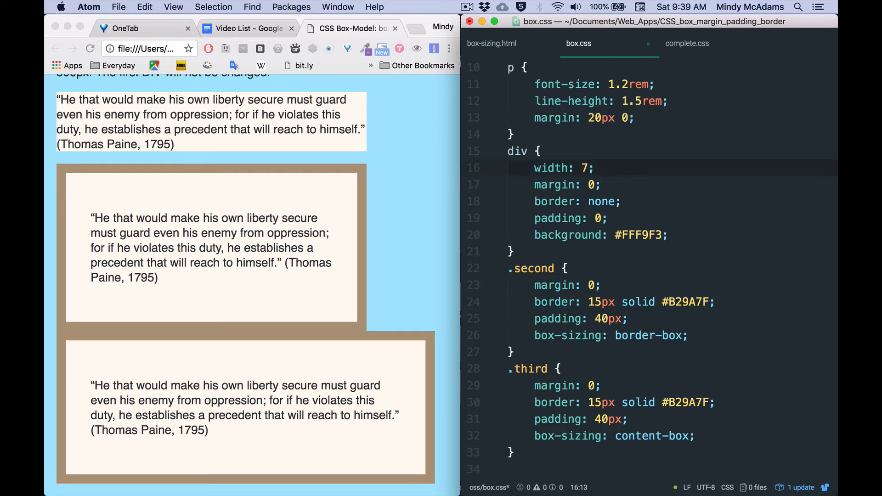
{"action": "type", "text": "5%"}
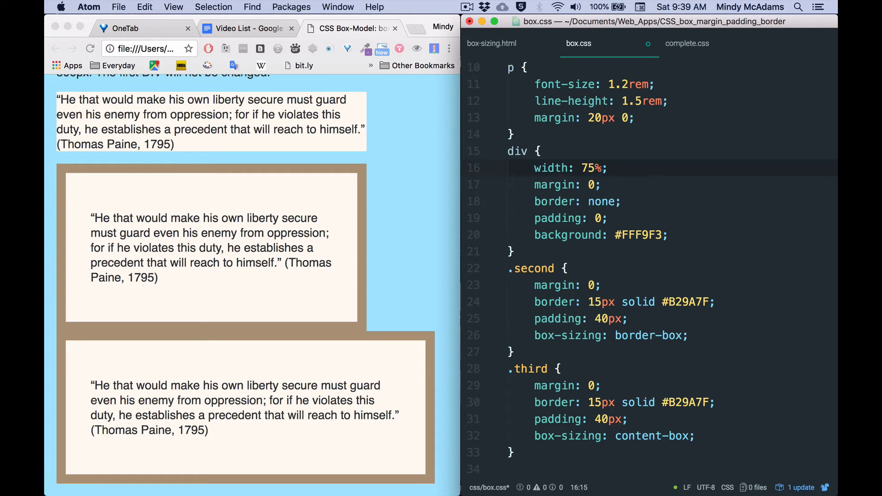
{"action": "left_click", "coordinate": [602, 167]}
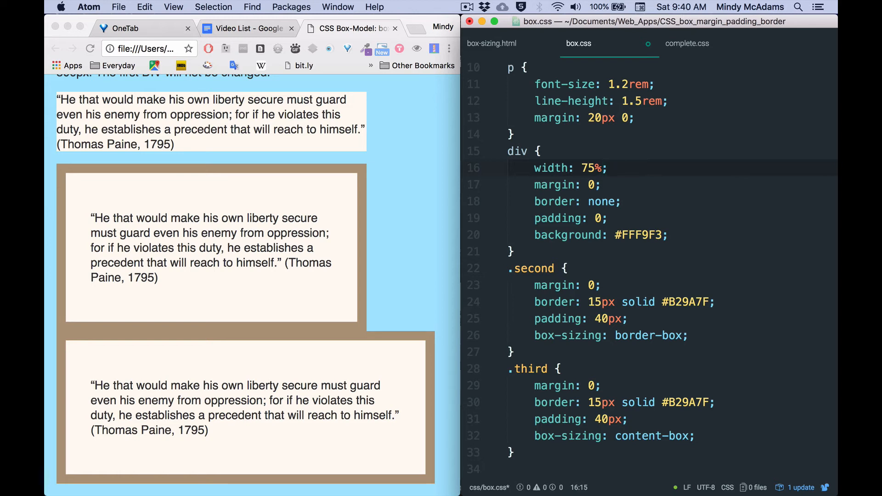
{"action": "left_click", "coordinate": [604, 167]}
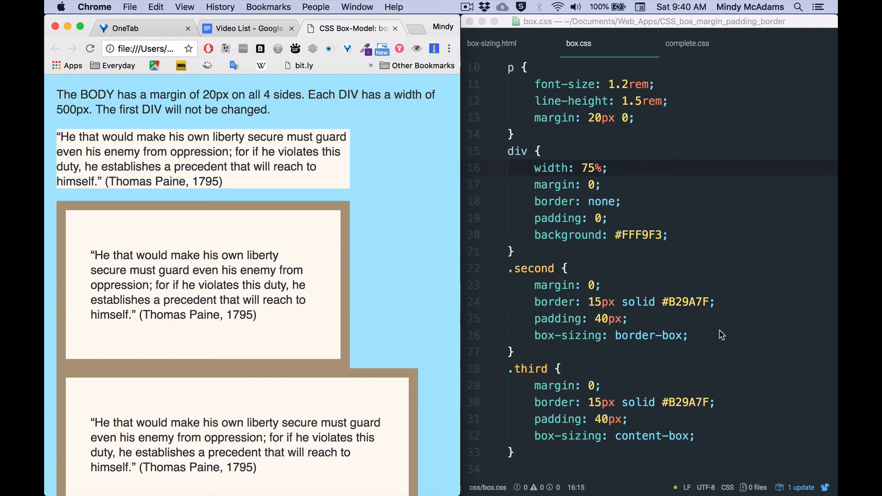
{"action": "mouse_move", "coordinate": [675, 352]}
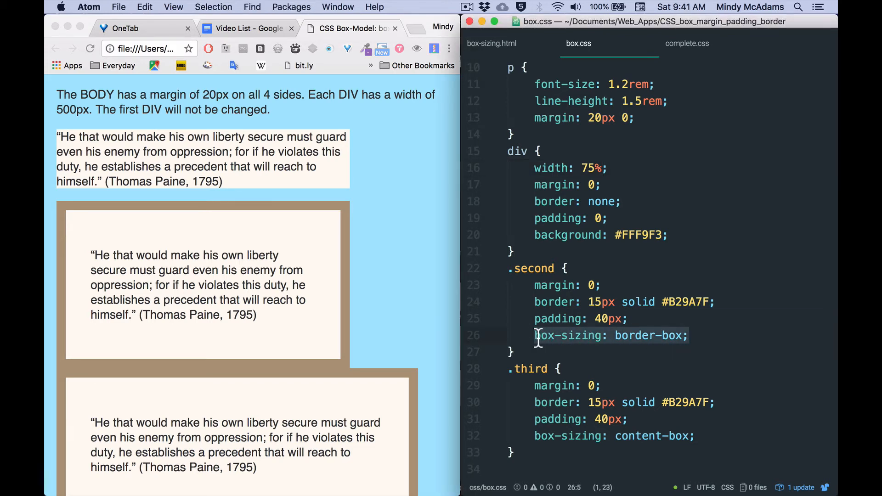
- Start moving the box-sizing: border-box declaration from .second toward the html rule
{"action": "key", "text": "Backspace"}
{"action": "type", "text": "box-sizing: inherit;"}
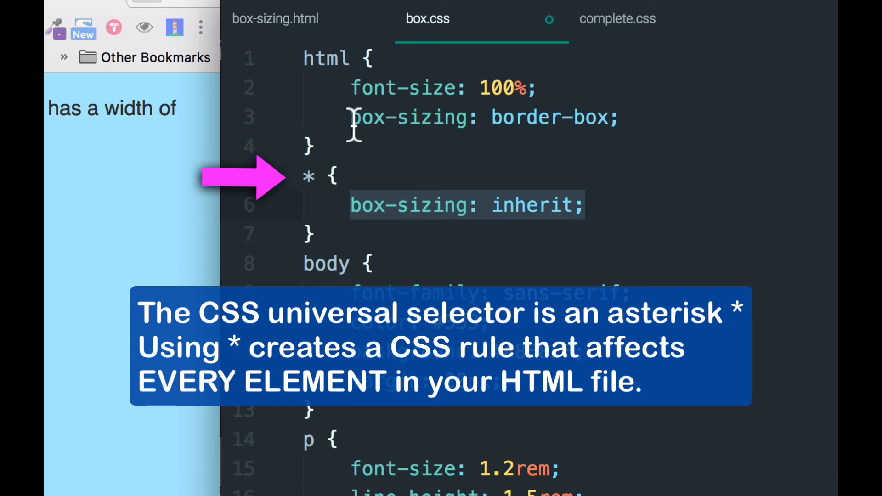
{"action": "left_click", "coordinate": [618, 118]}
{"action": "type", "text": ", "}
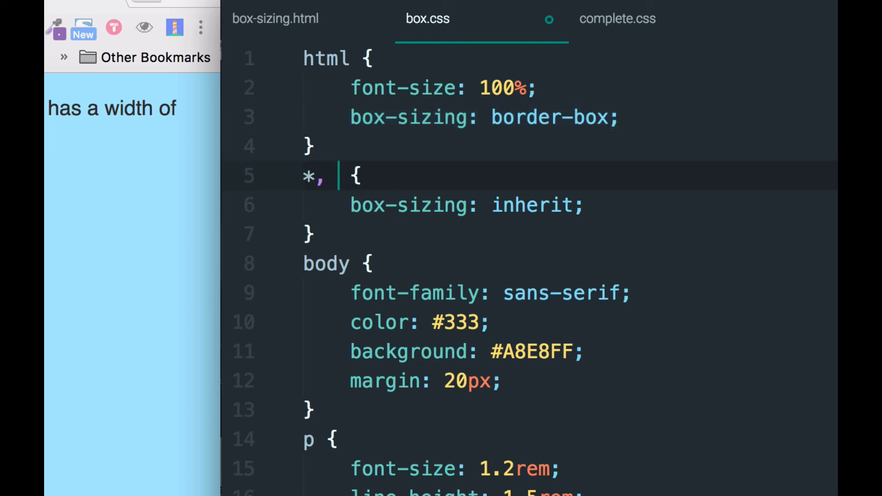
{"action": "type", "text": ":"}
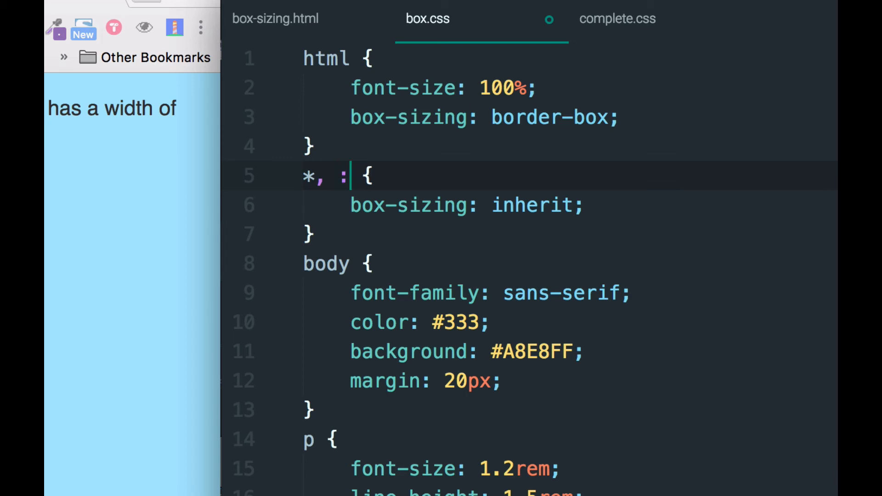
{"action": "type", "text": ":bef"}
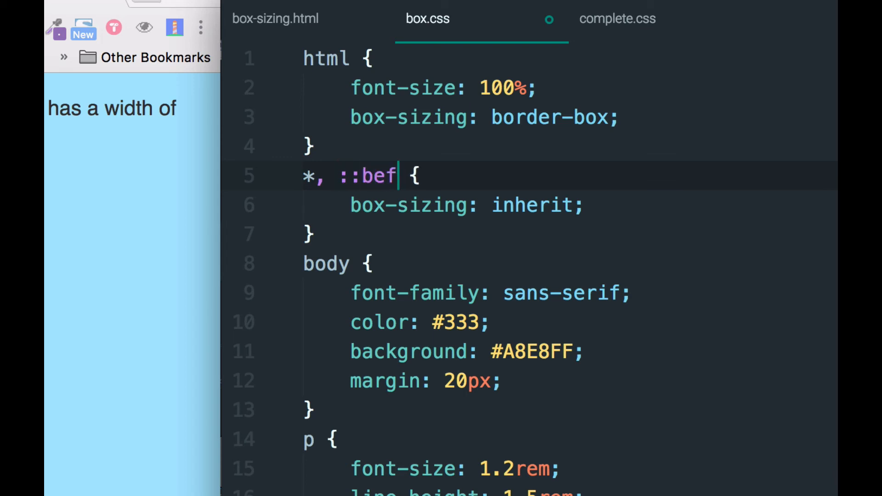
{"action": "type", "text": "ore"}
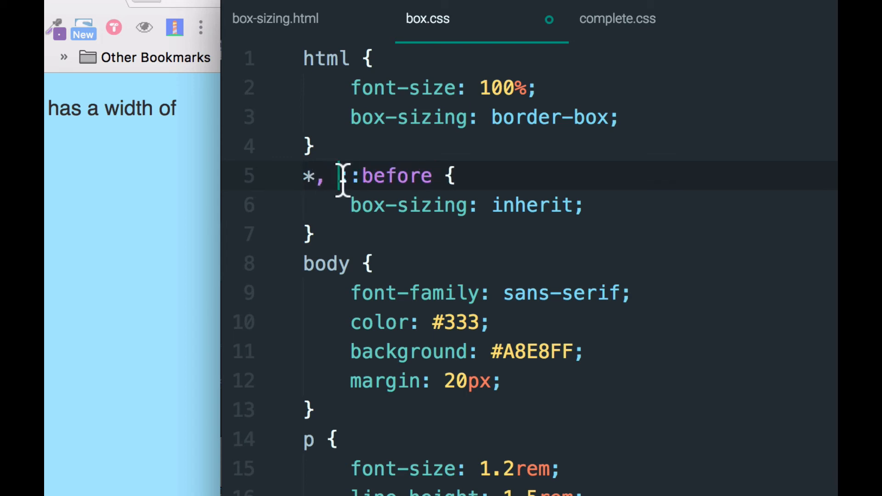
{"action": "type", "text": "*"}
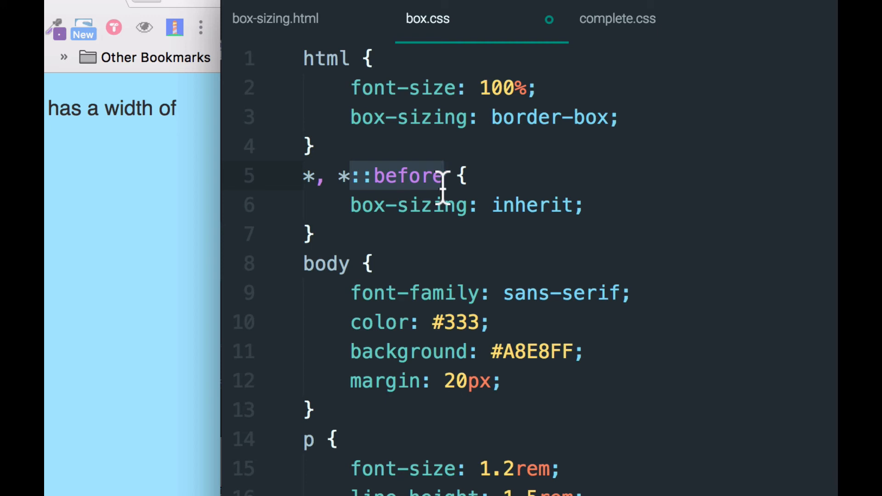
{"action": "left_click", "coordinate": [444, 177]}
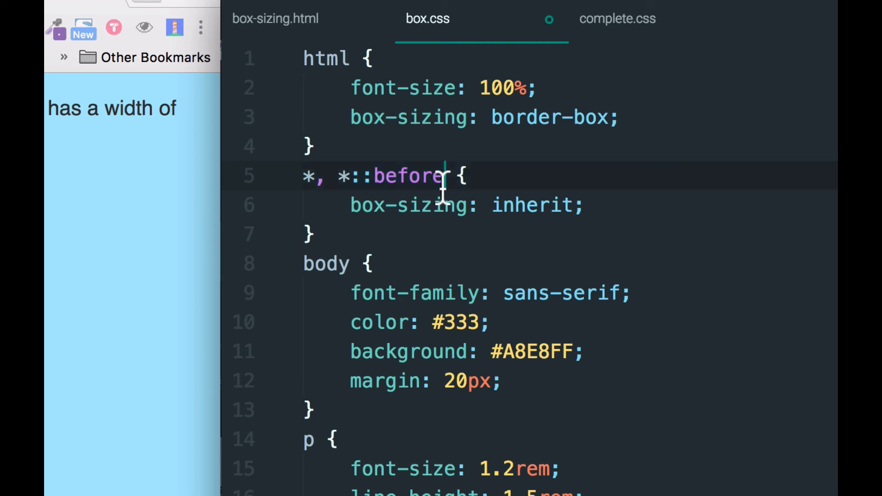
{"action": "type", "text": ", *"}
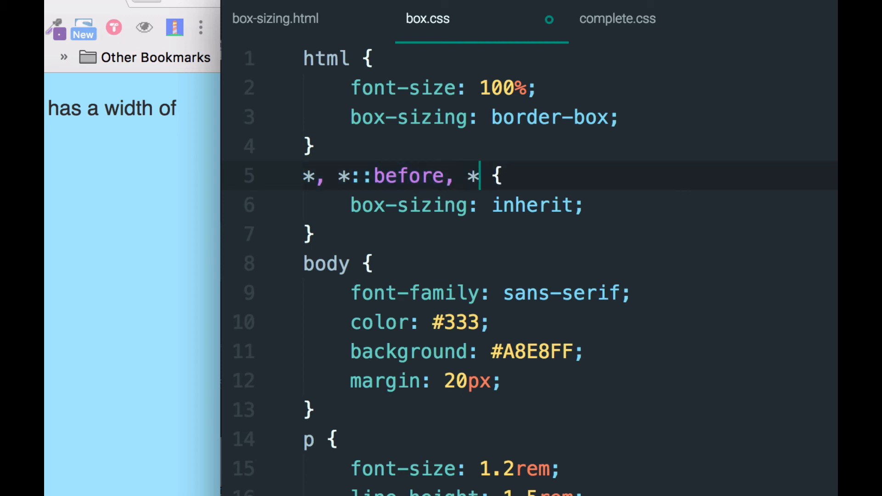
{"action": "type", "text": "::after"}
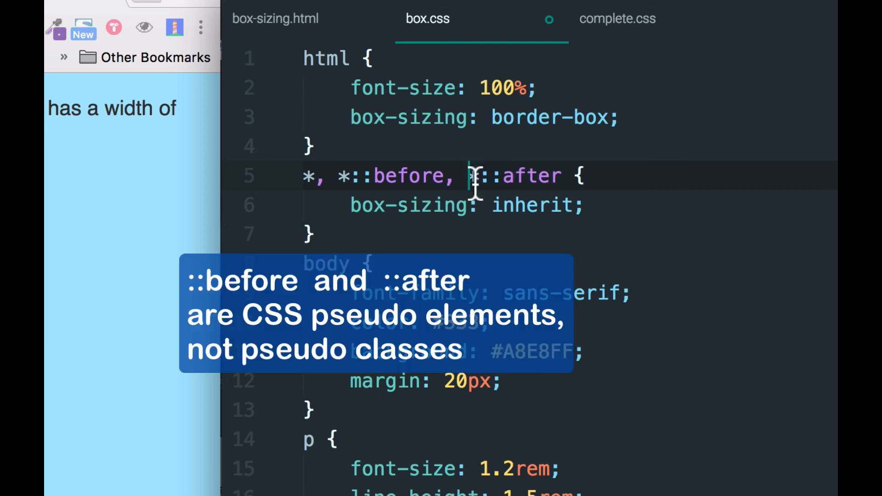
{"action": "left_click_drag", "start_coordinate": [467, 176], "coordinate": [562, 176]}
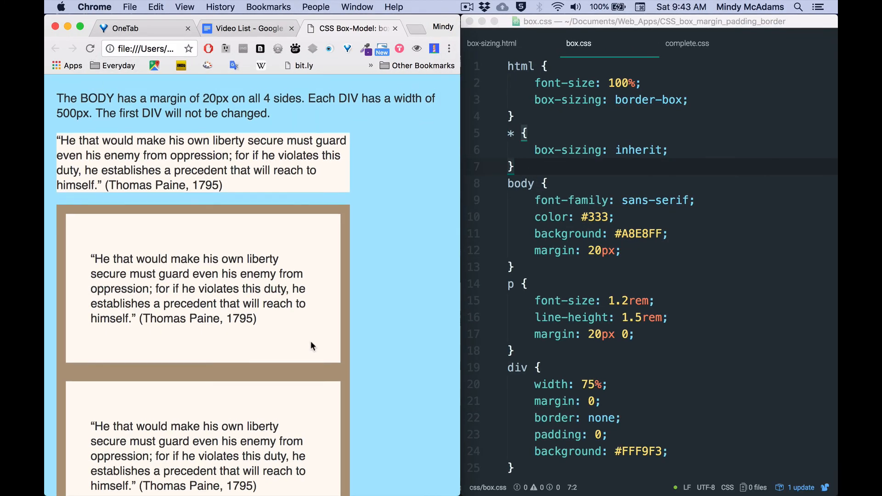
- Scroll the reloaded Chrome page to compare the two bordered quote boxes' widths
{"action": "scroll", "scroll_direction": "down", "scroll_amount": 3}
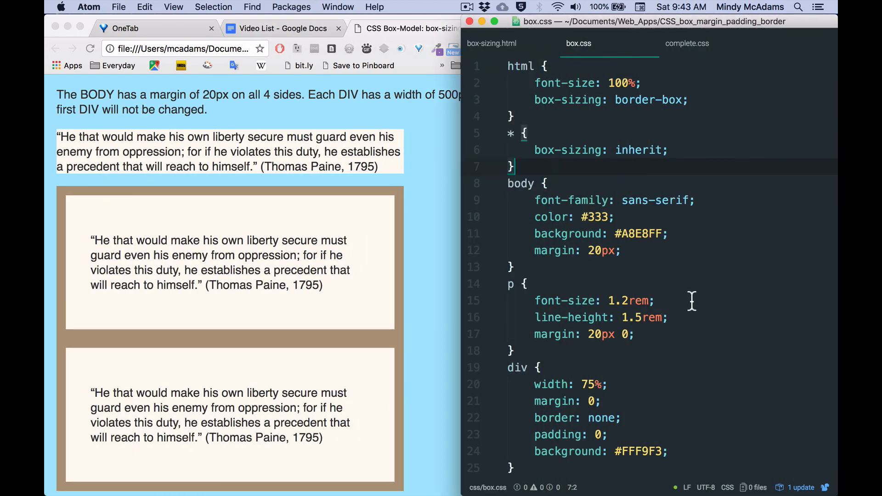
- Replace the div width 75% with 600px, then 50em, and widen the Chrome window to check the divs
{"action": "scroll", "scroll_direction": "down", "scroll_amount": 3}
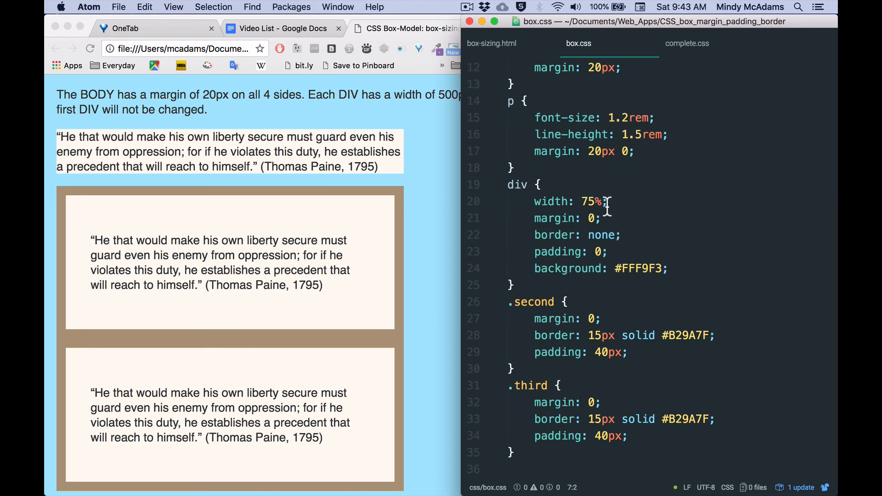
{"action": "double_click", "coordinate": [589, 201]}
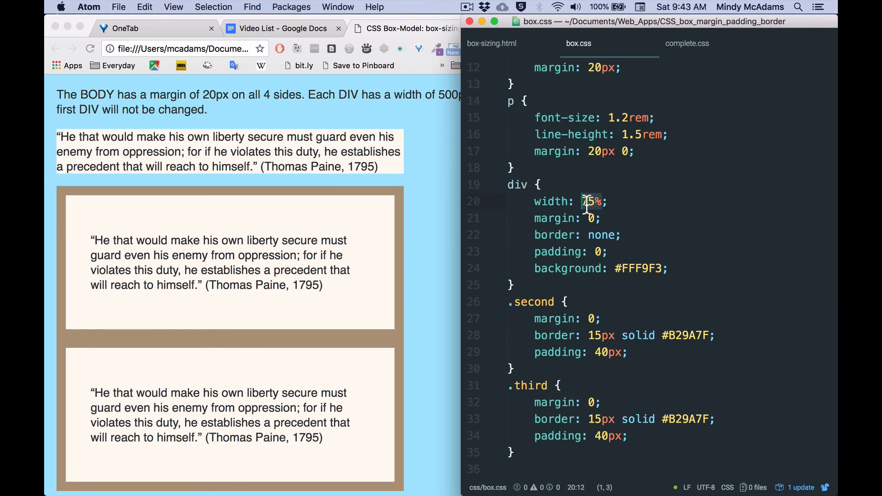
{"action": "type", "text": "600p"}
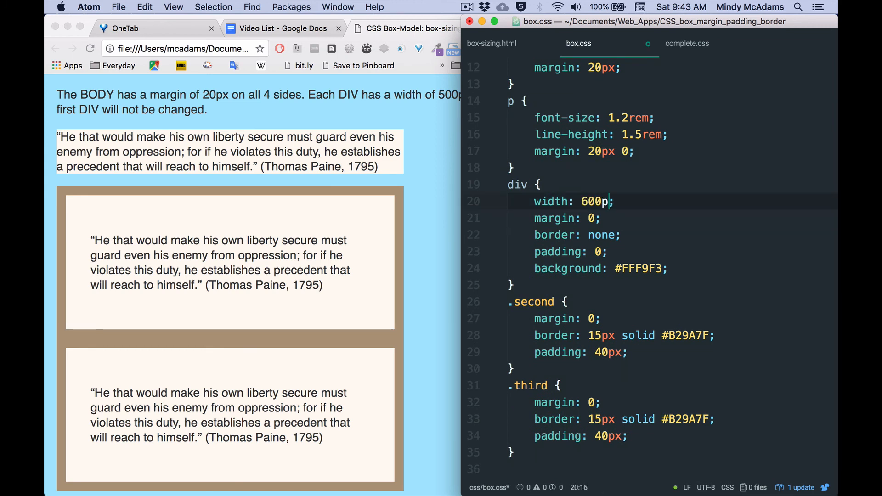
{"action": "type", "text": "x"}
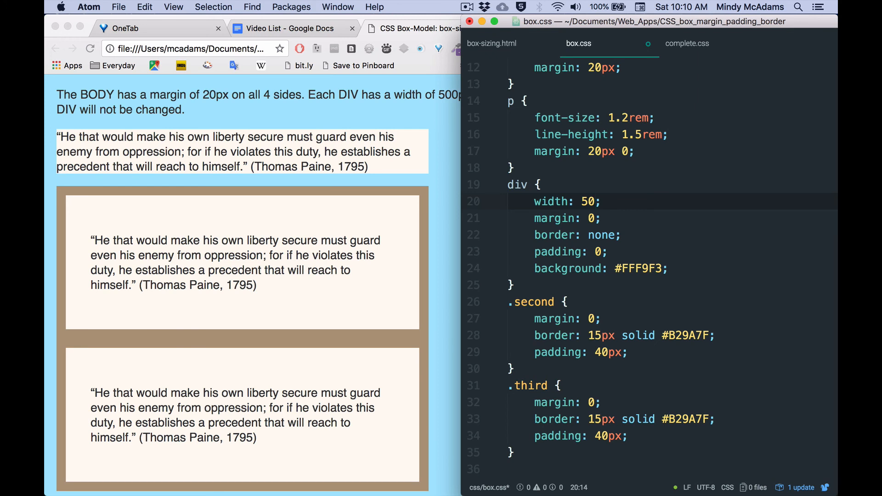
{"action": "type", "text": "em"}
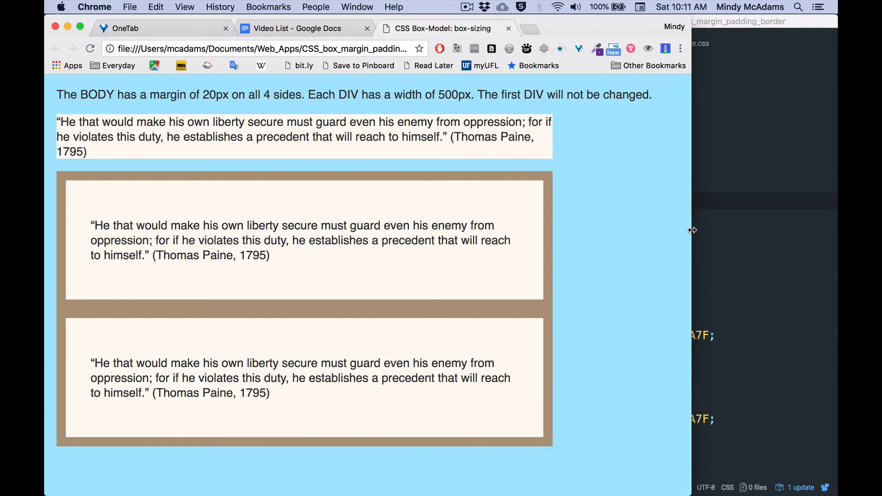
{"action": "left_click_drag", "start_coordinate": [691, 229], "coordinate": [725, 232]}
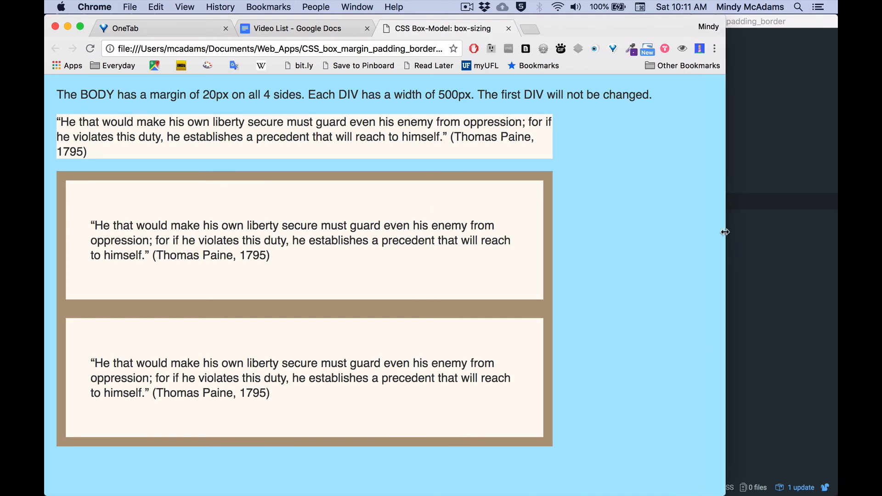